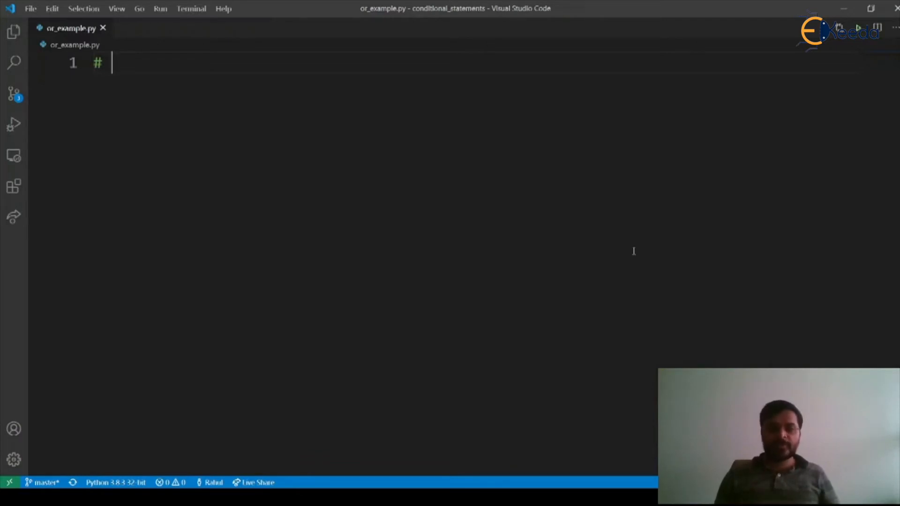
Step: Write the line-1 comment 'if subscribed for membership or total spent > 10000, mark user as VIP.'
type("if")
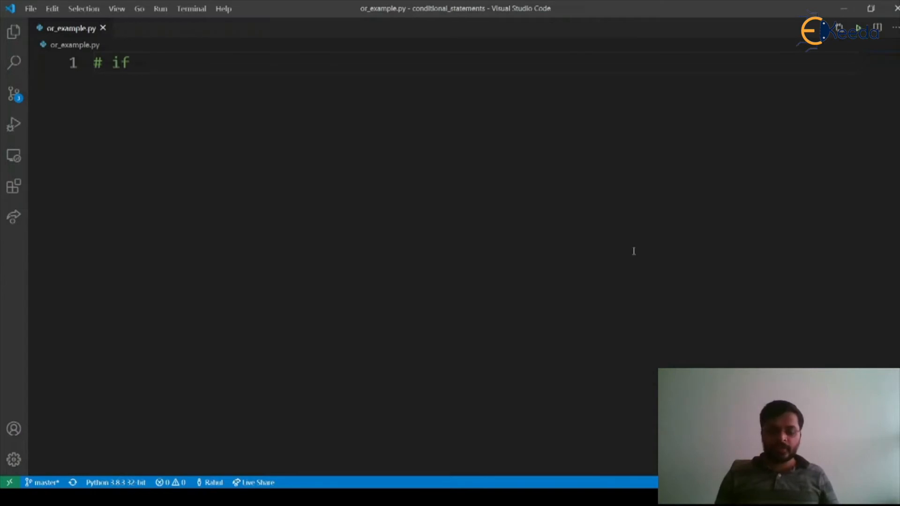
type("subscribed f")
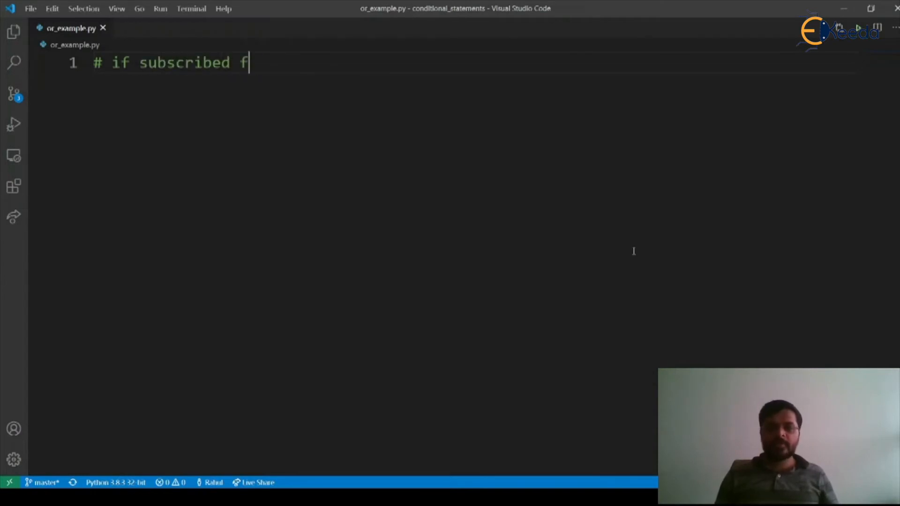
type("or membersh")
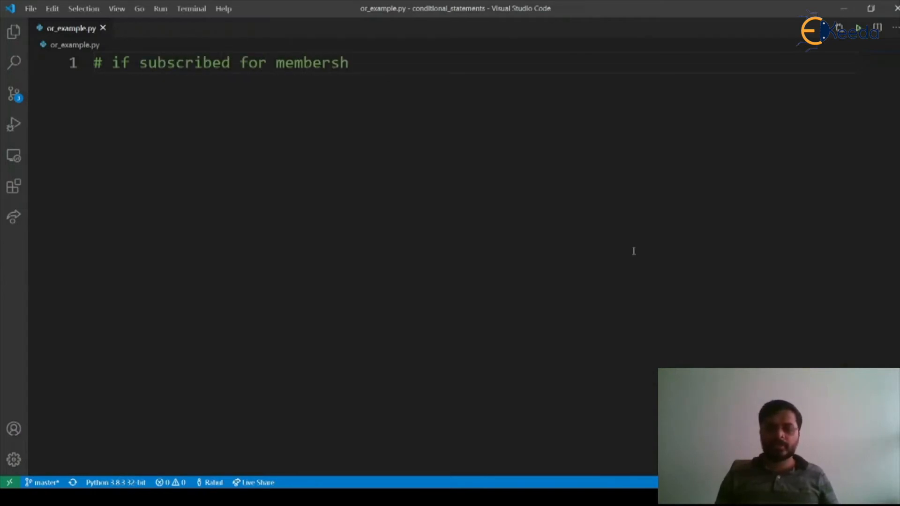
type("ip or")
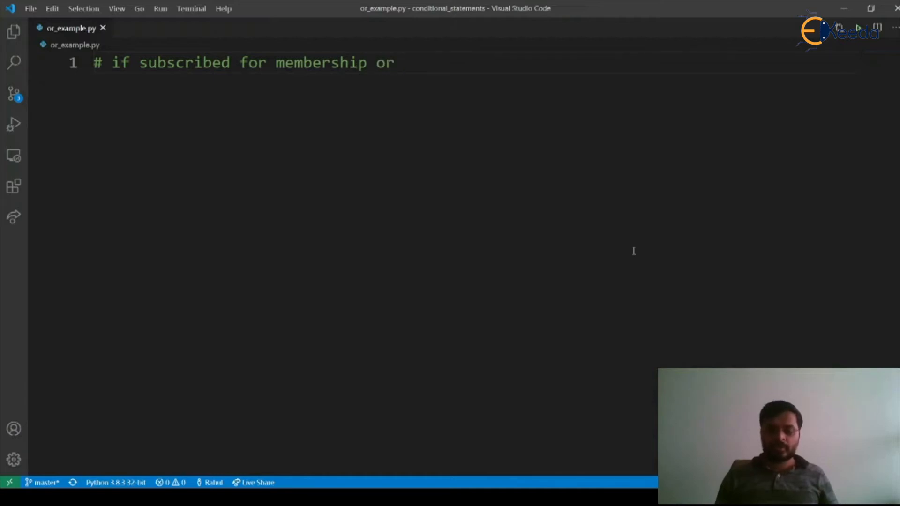
type("total spent")
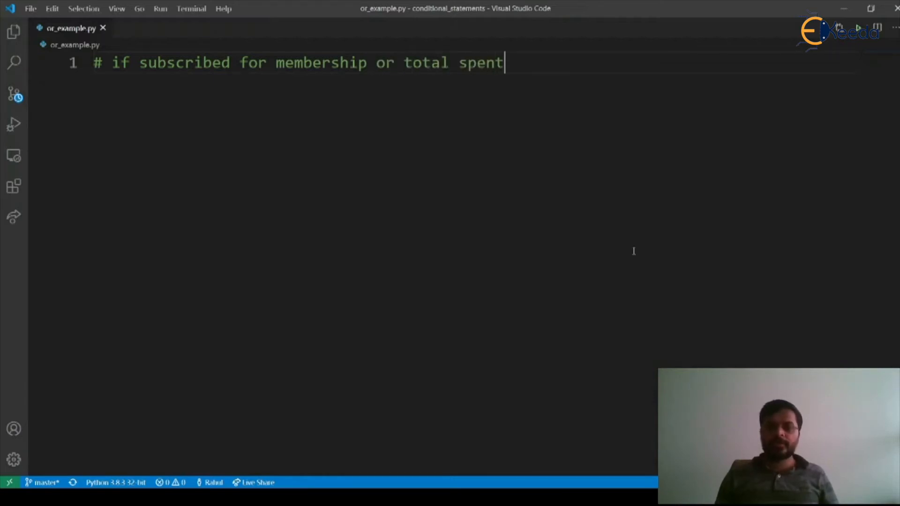
type("> 1000")
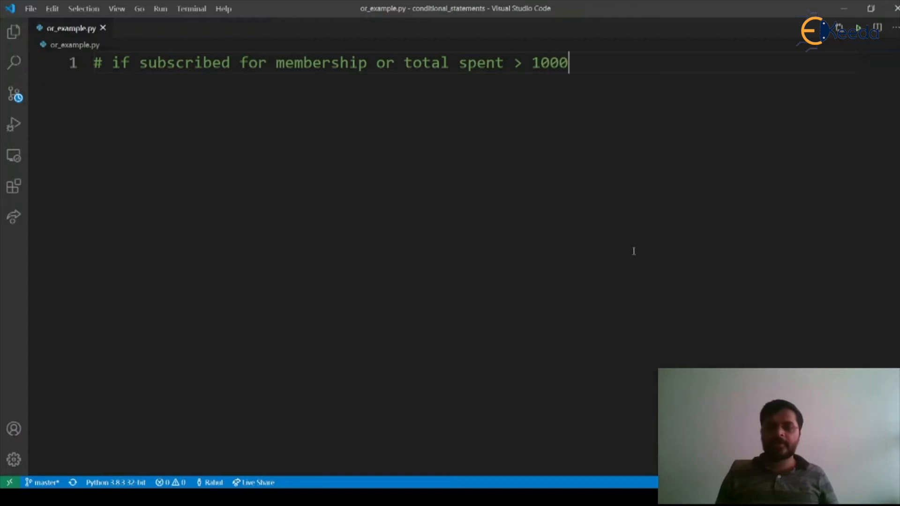
type("0")
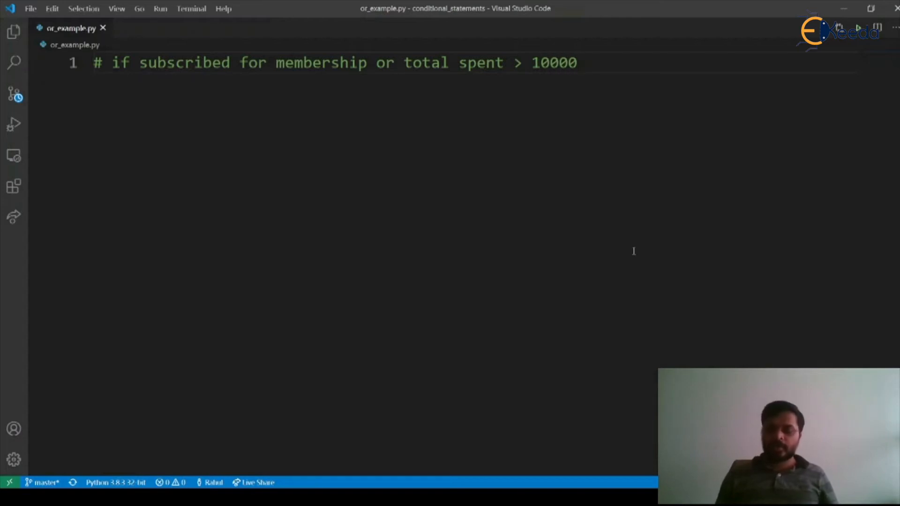
type(", mark")
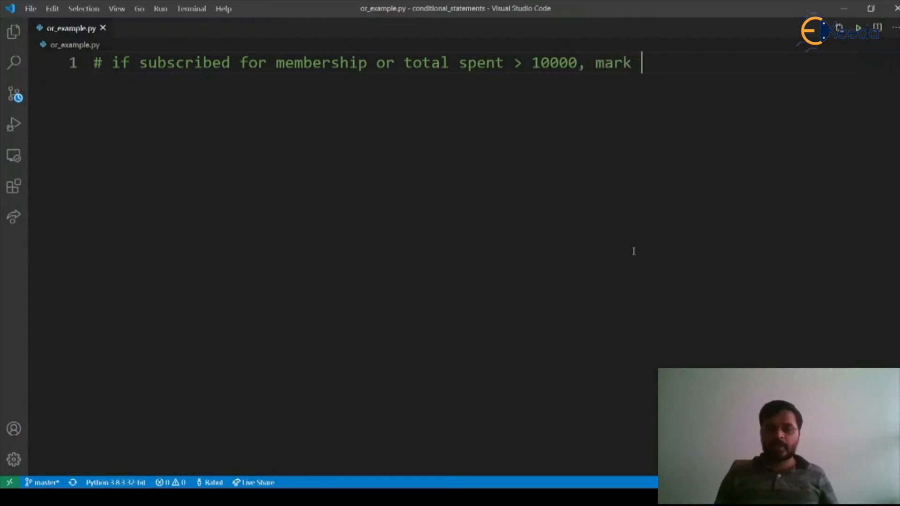
type("user as VI")
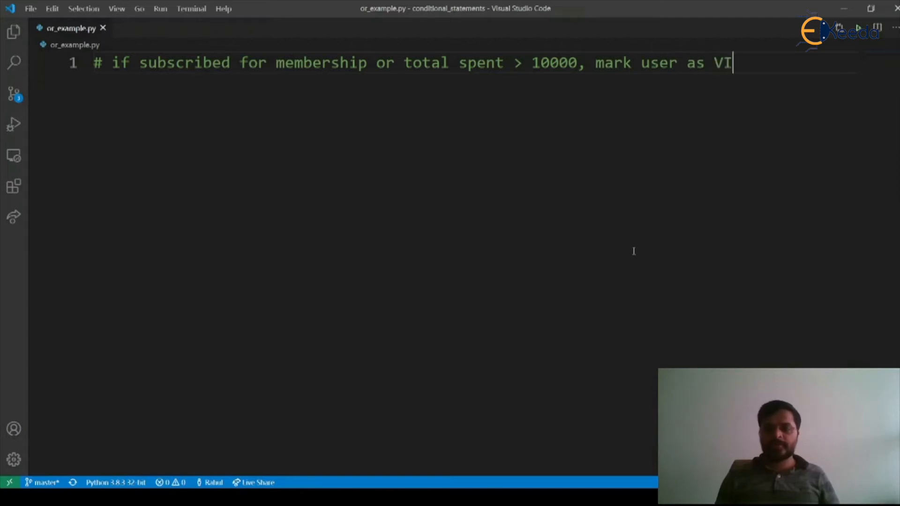
type("P.")
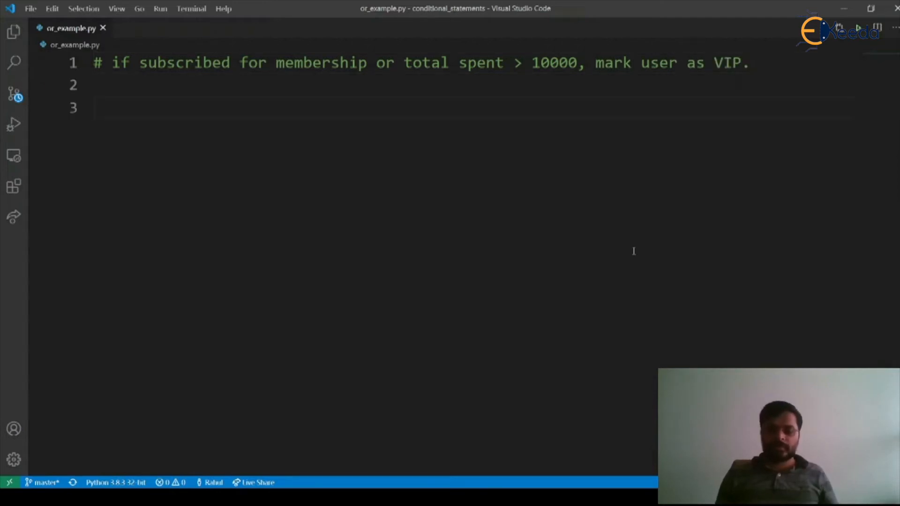
Step: Add the variables is_member = True and total_spent = 11000, followed by a blank line
type("is")
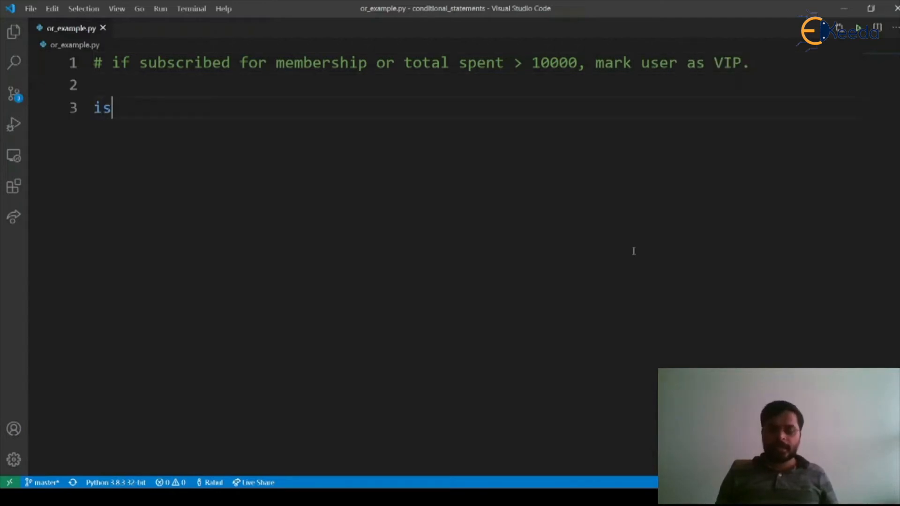
type("_")
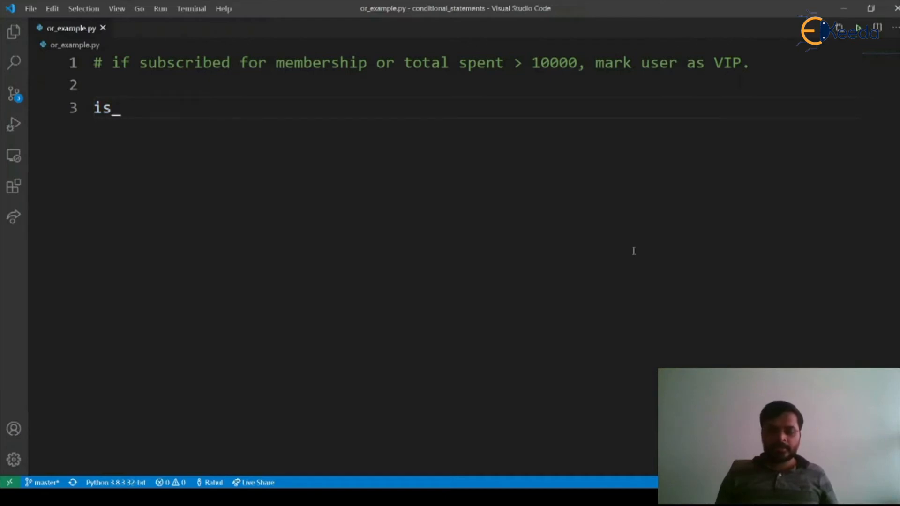
type("member")
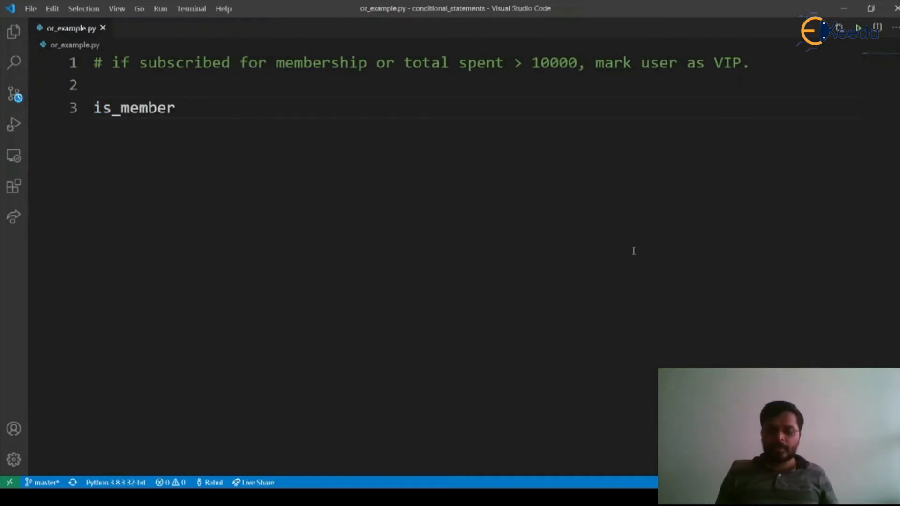
type("= True")
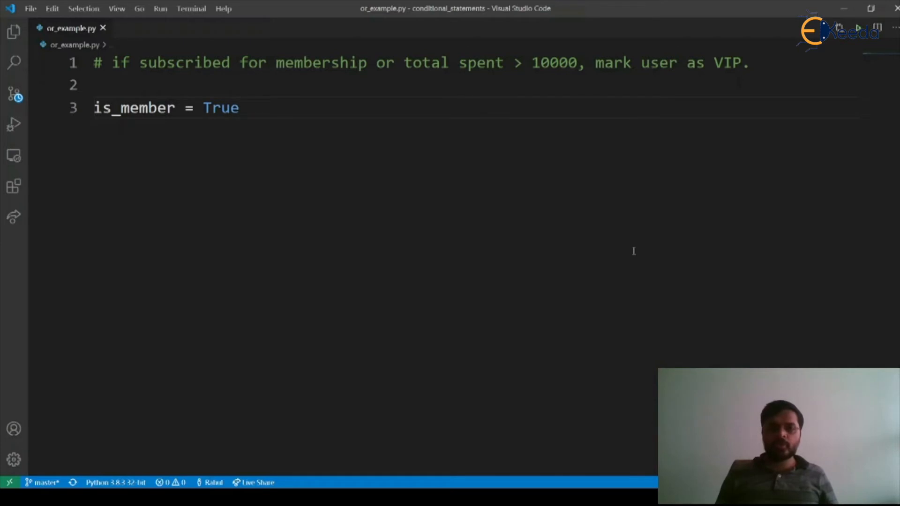
type("t")
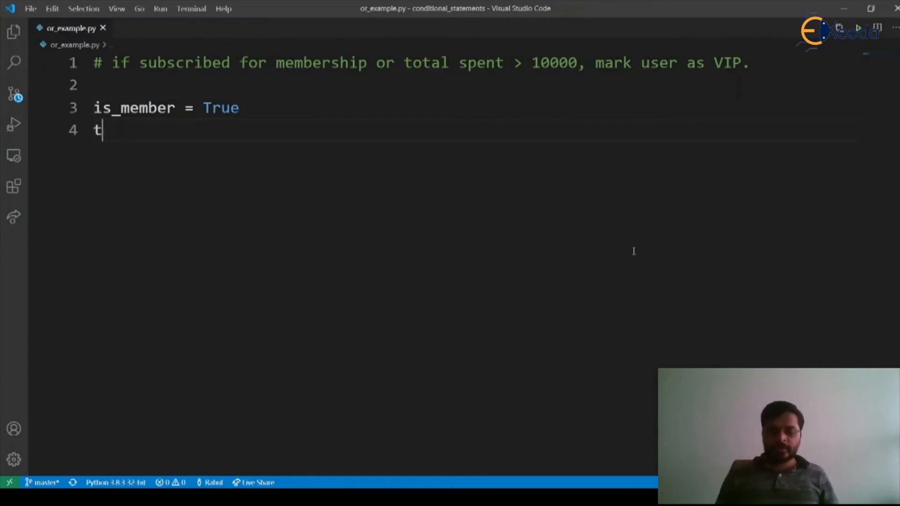
type("otal_spen")
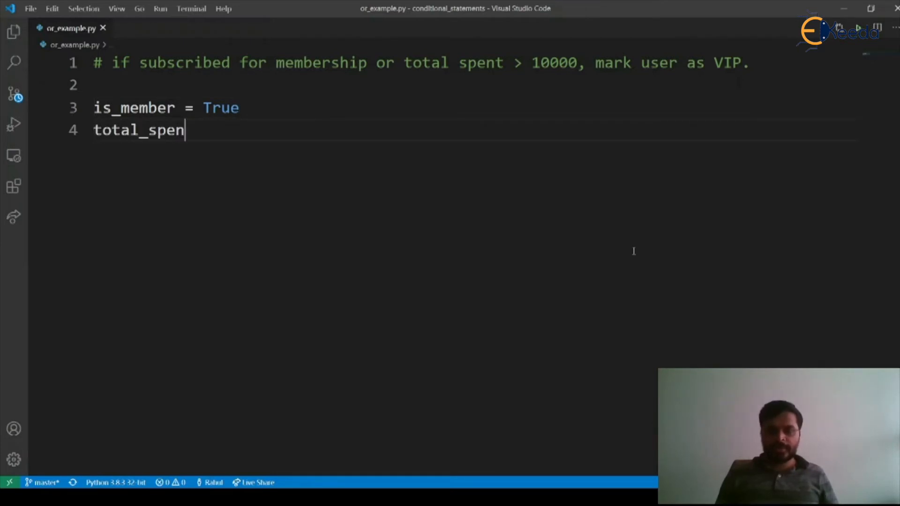
type("t =")
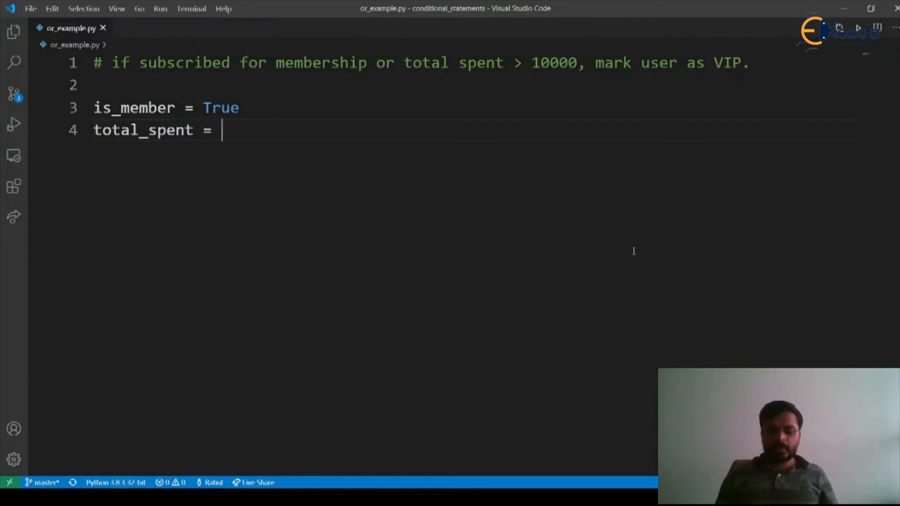
type("11")
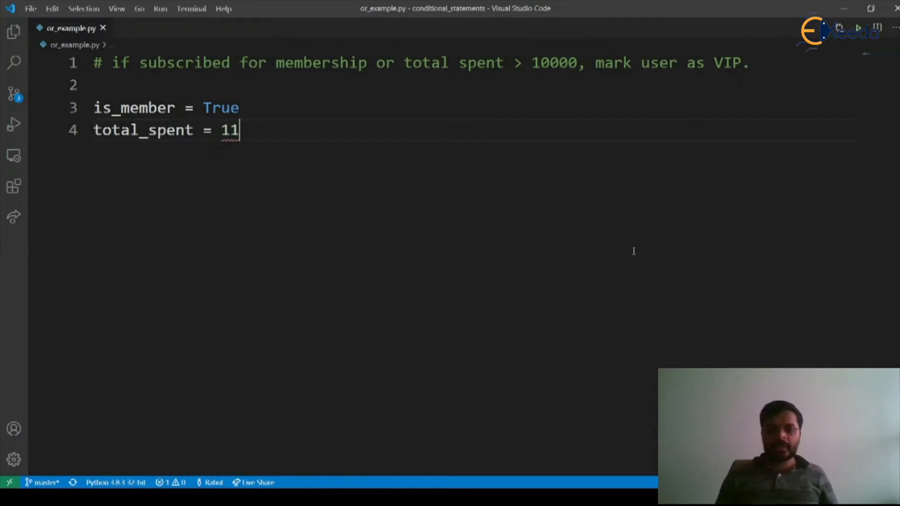
type("000")
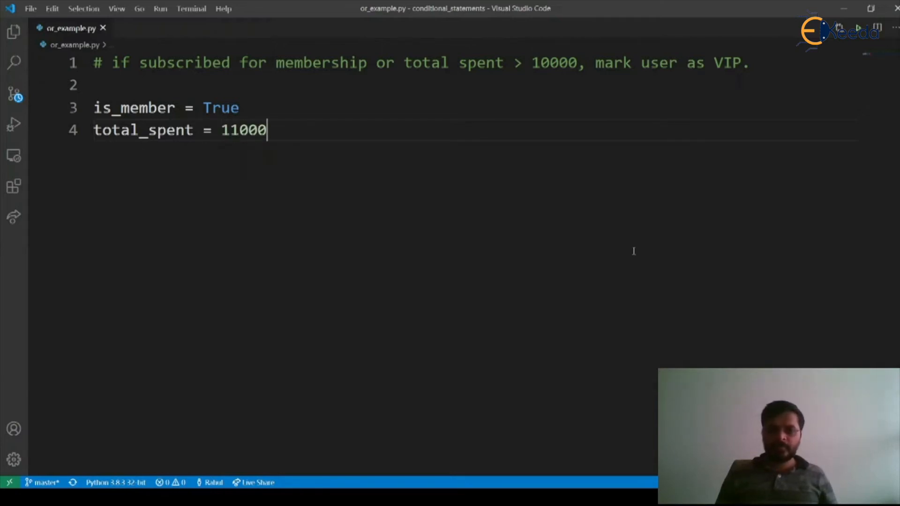
key("Enter")
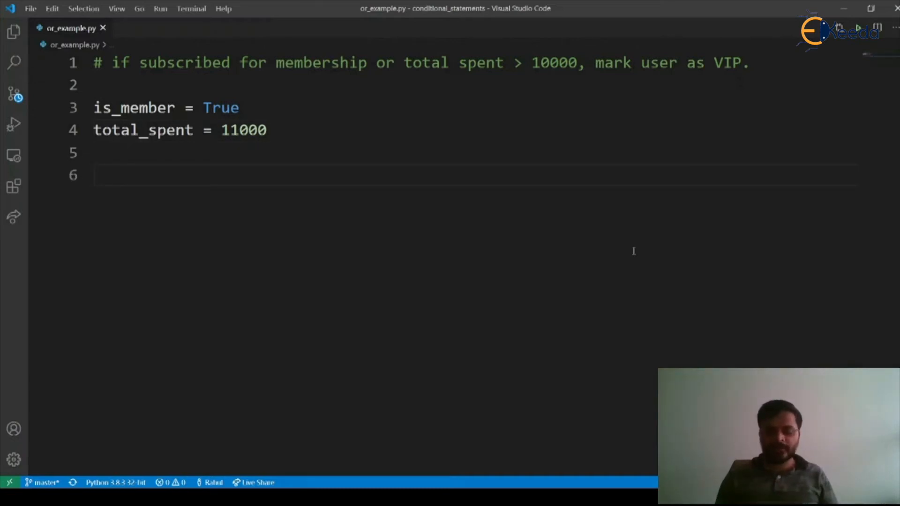
Step: Write 'if is_member or total_spent > 10000:' with a print of 'User is VIP'
type("if is")
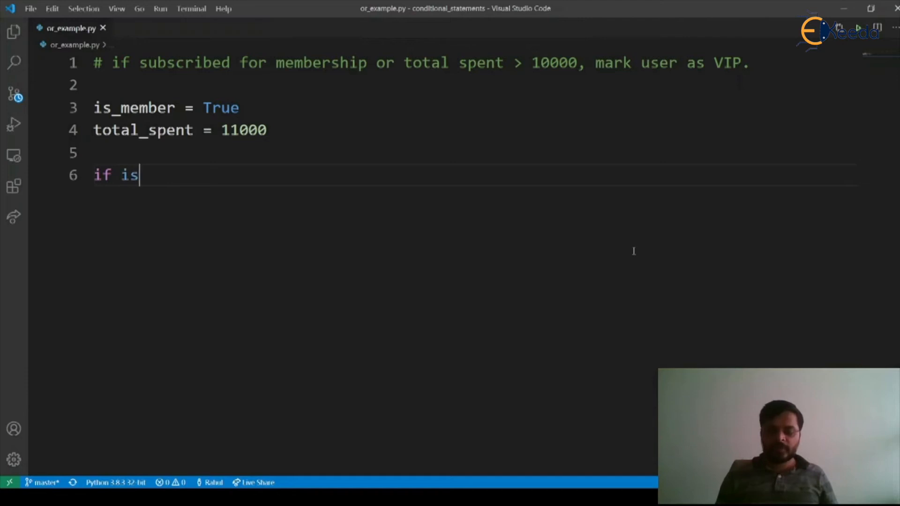
type("_member")
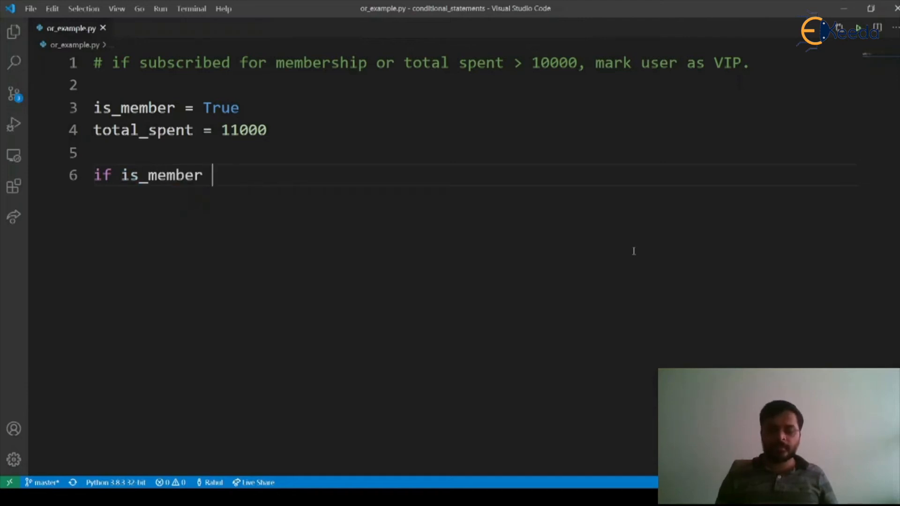
type("or tot")
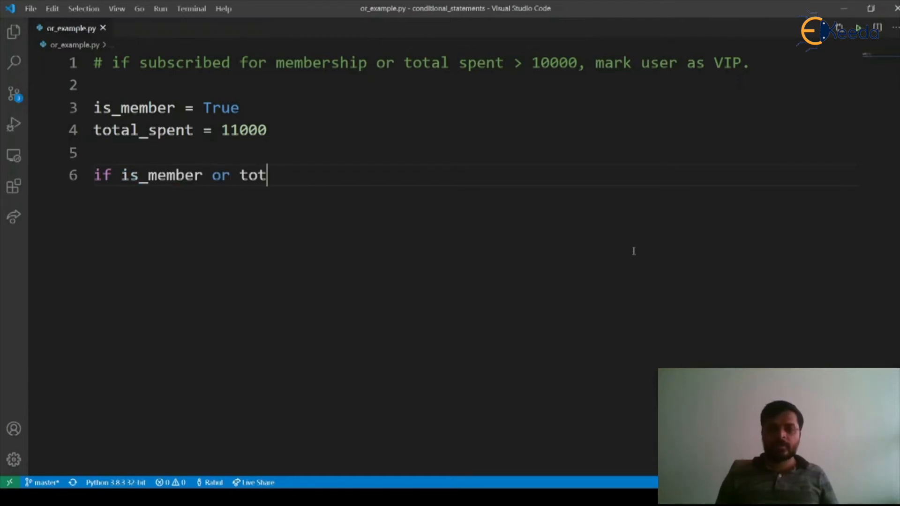
type("al_spent >")
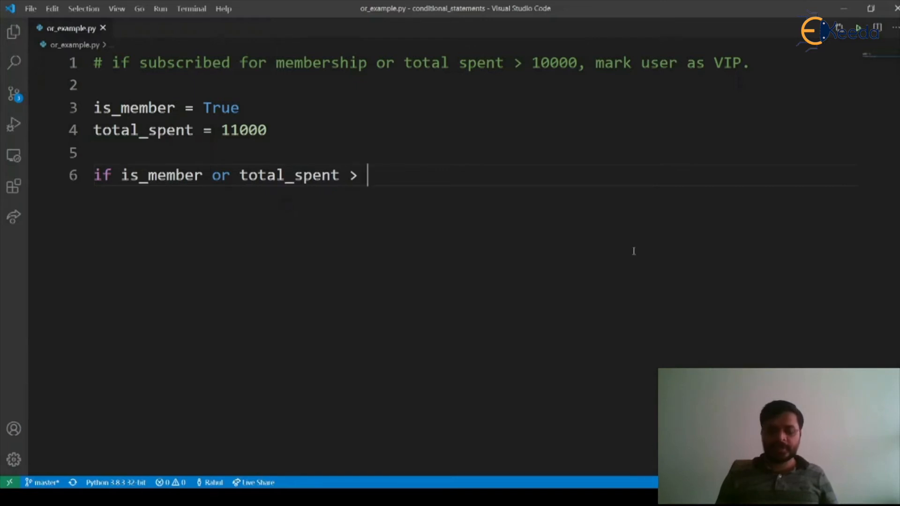
type("10000")
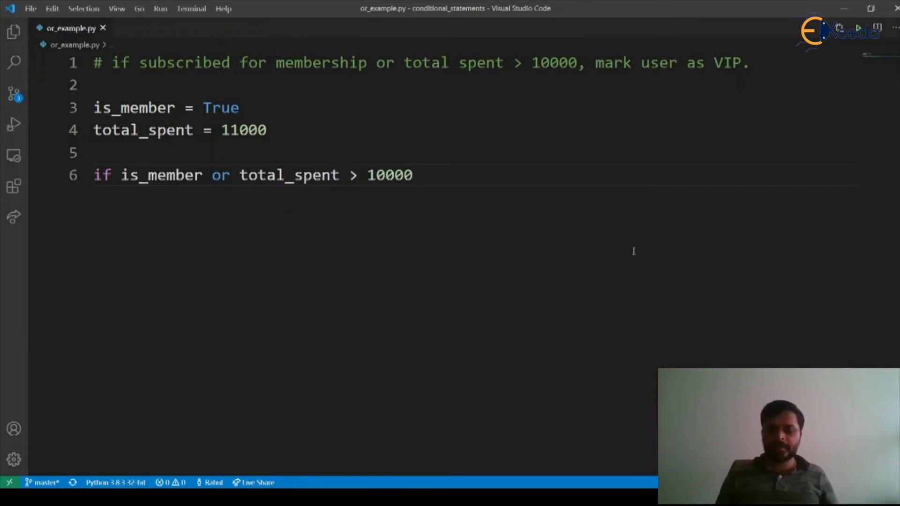
type(":")
type("print(\"")
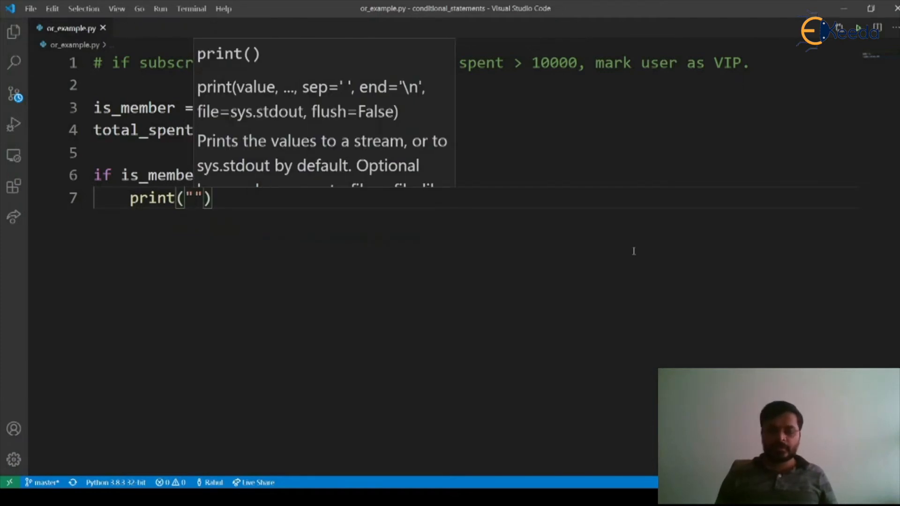
type("User is VIP")
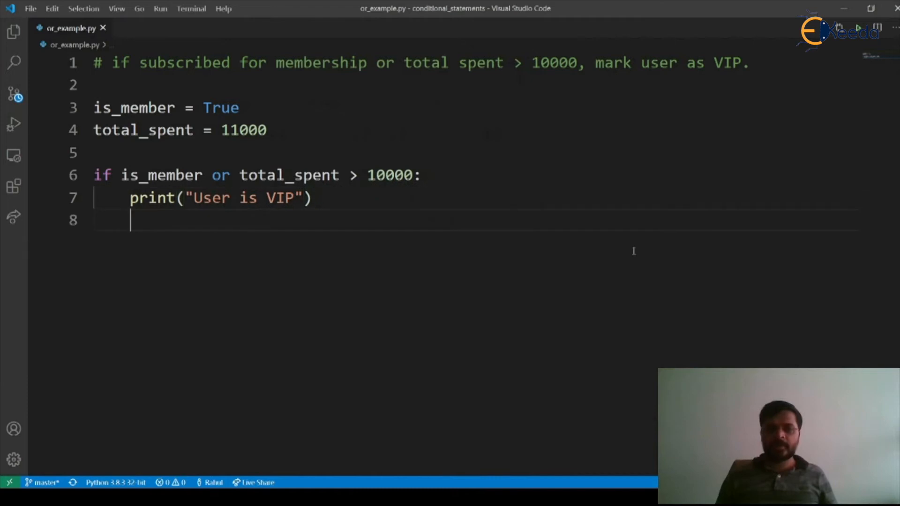
Step: Add an else branch printing 'User is not VIP.'
type("else:")
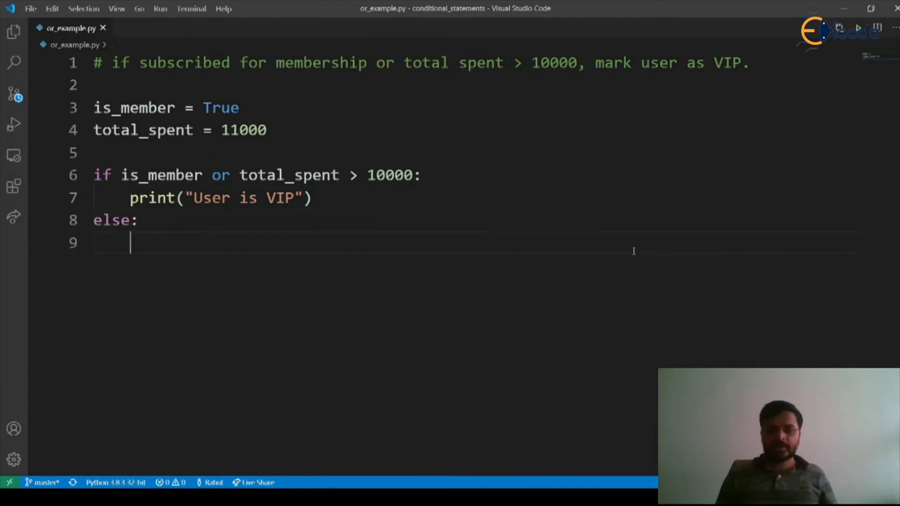
type("print()")
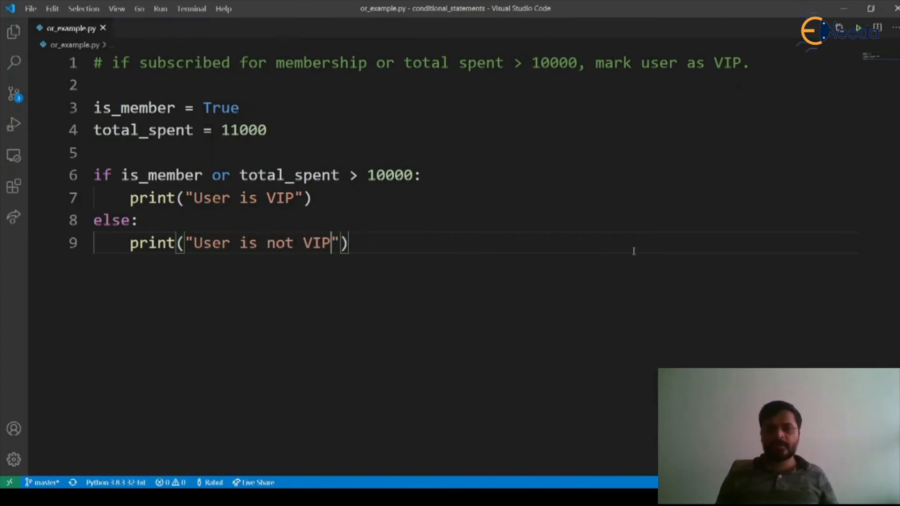
type(".")
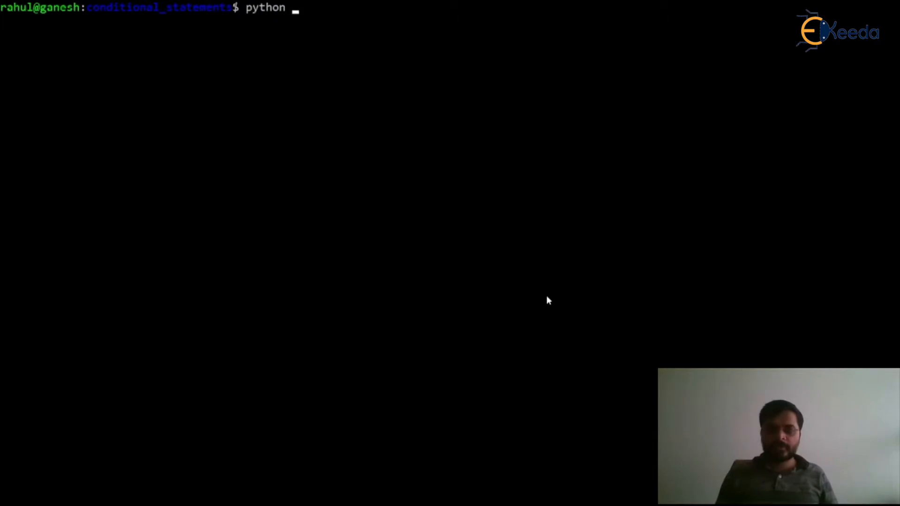
Step: Run python or_example.py in the terminal to get 'User is VIP'
key("Return")
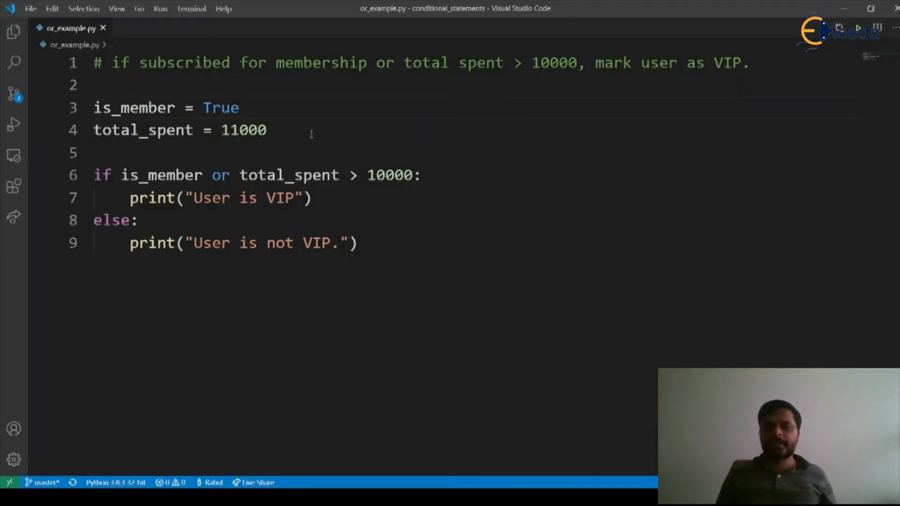
Step: Change is_member from True to False and rerun or_example.py, still printing 'User is VIP'
double_click(221, 108)
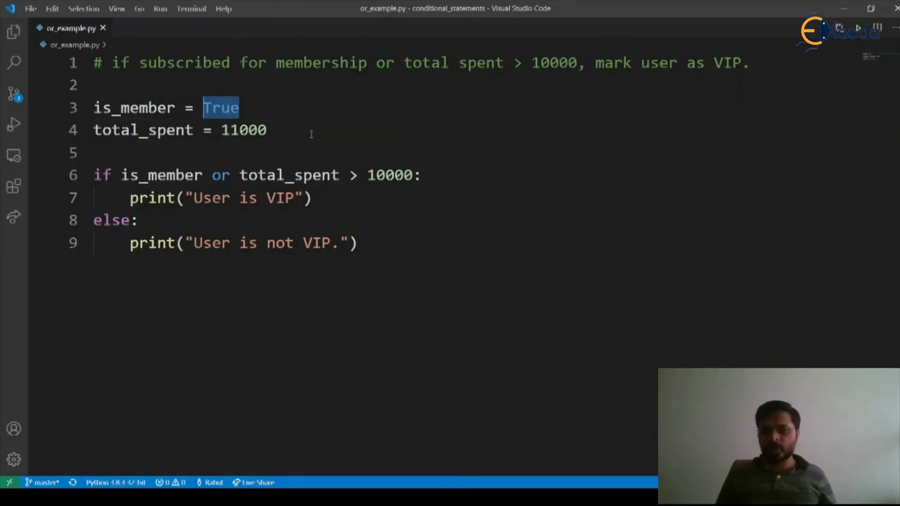
left_click(228, 130)
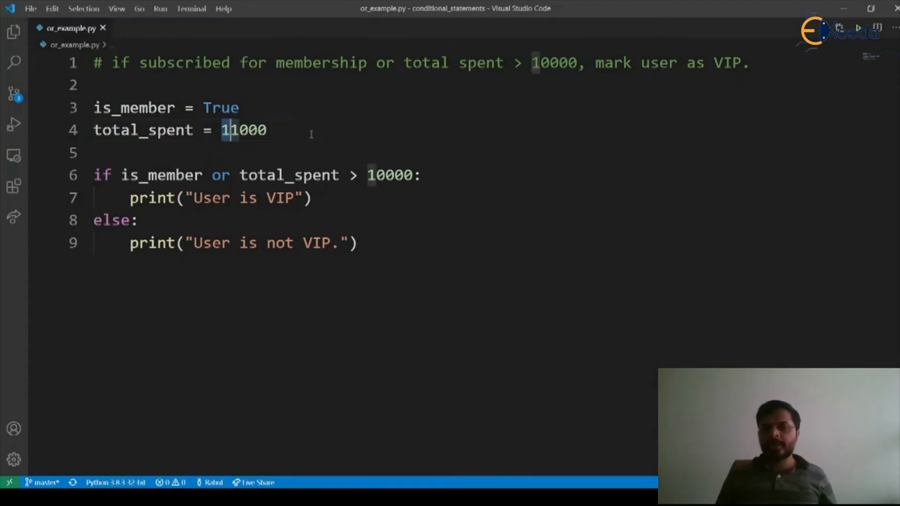
double_click(243, 130)
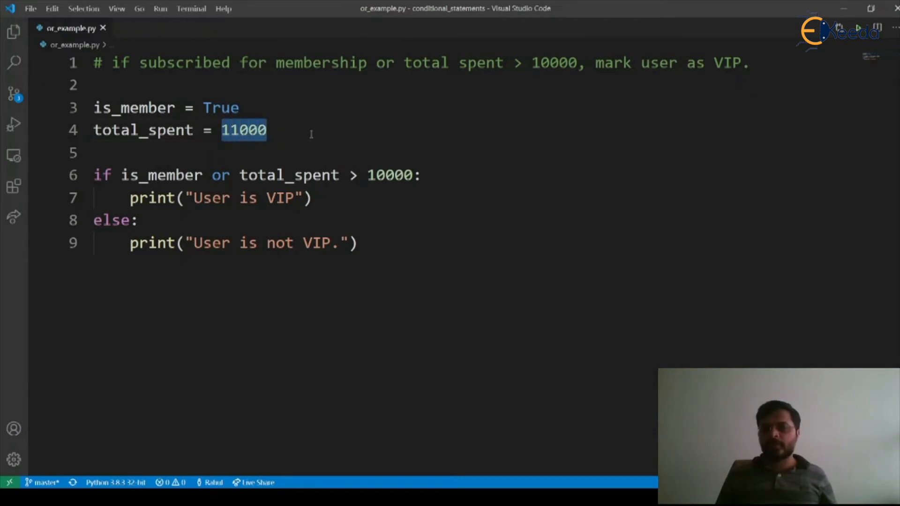
left_click(272, 175)
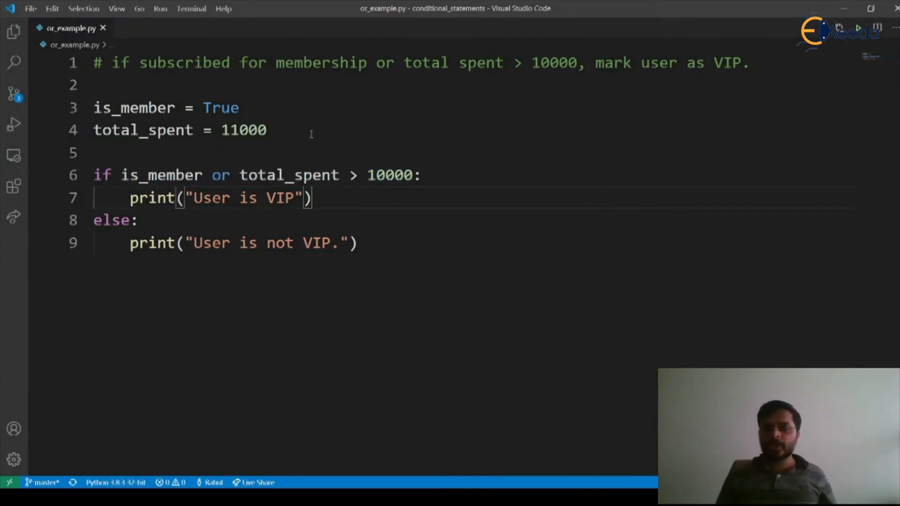
left_click(240, 108)
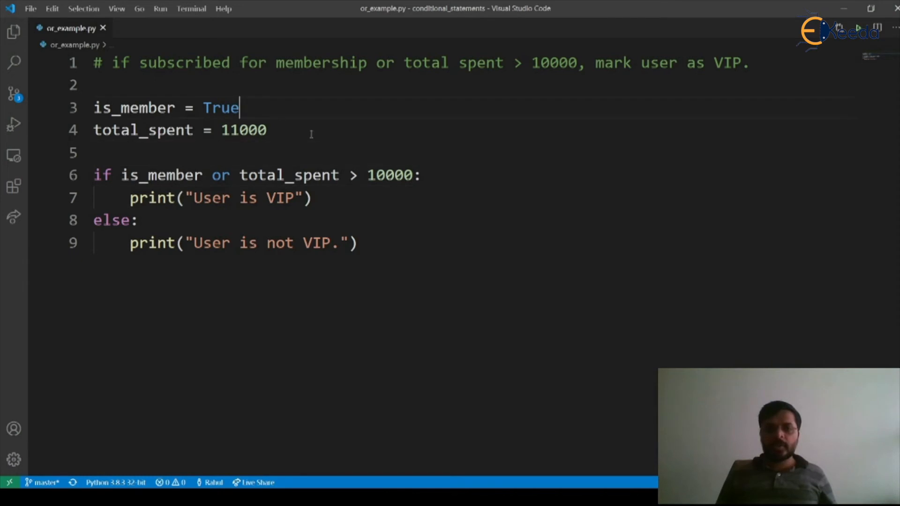
double_click(220, 108)
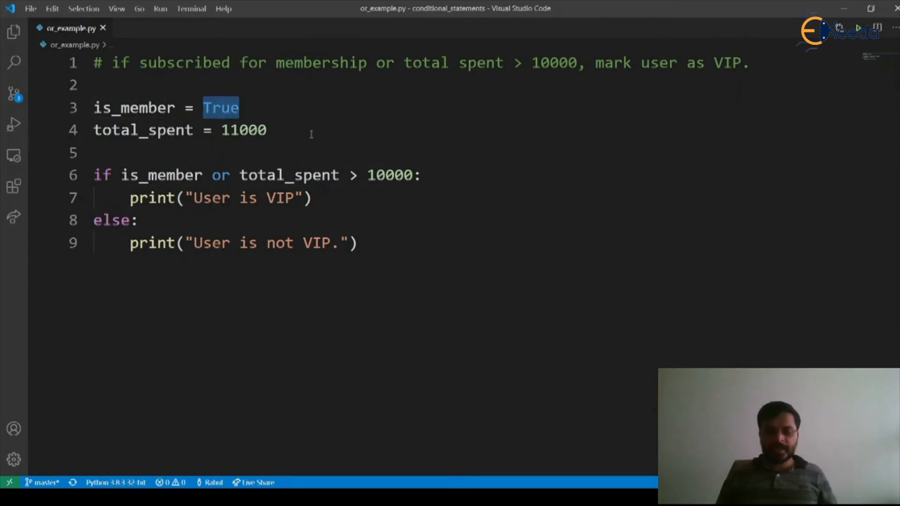
type("False")
type("python")
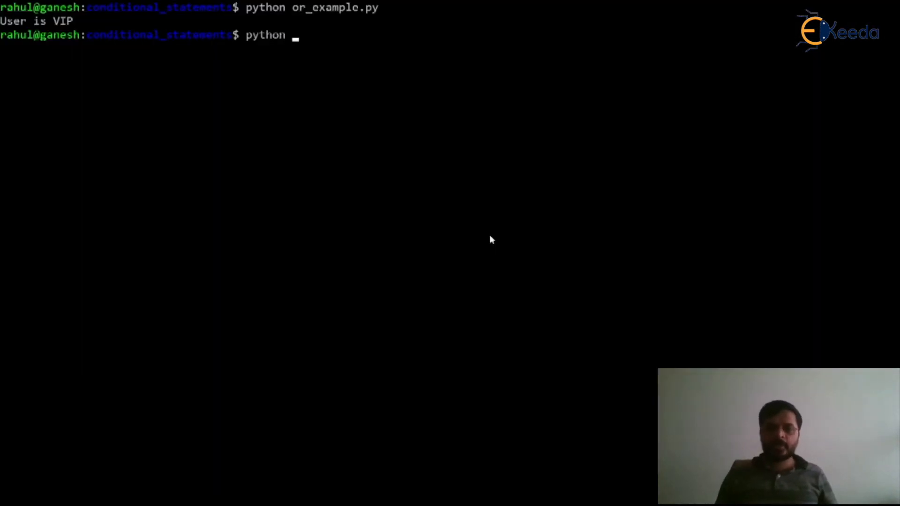
key("Return")
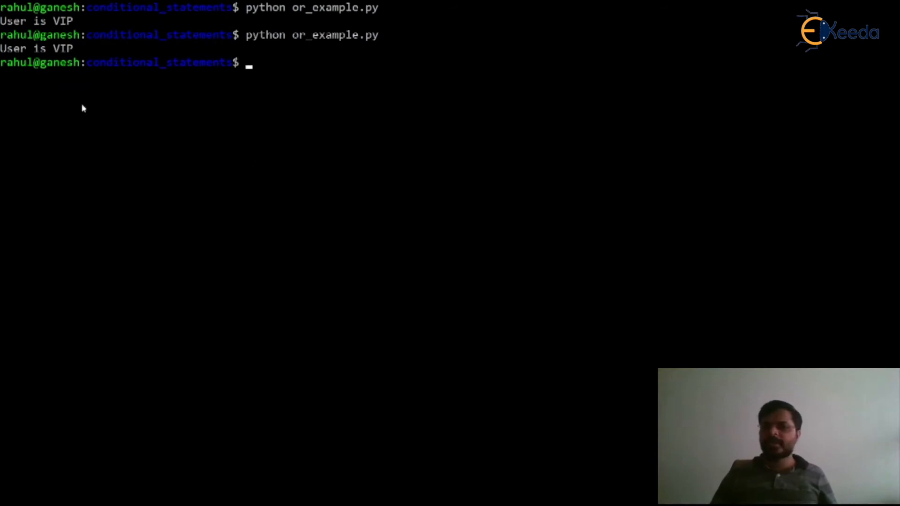
mouse_move(608, 468)
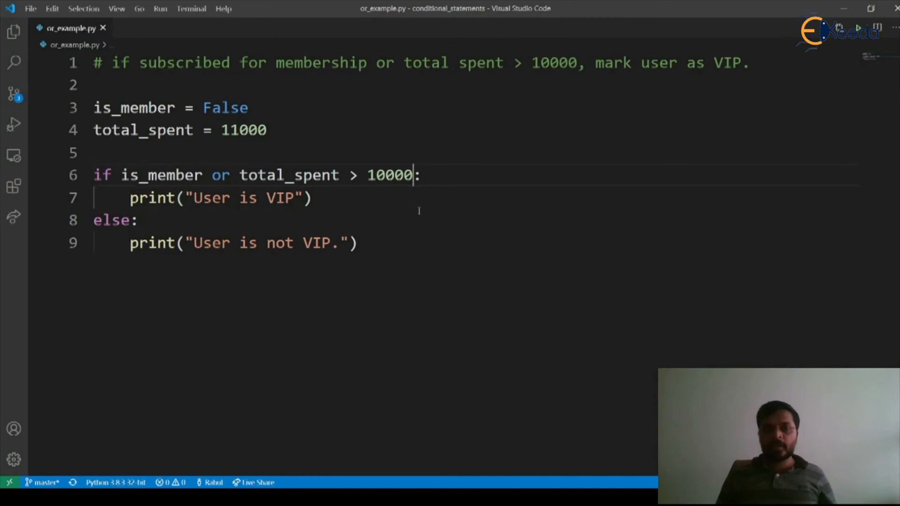
Step: Lower total_spent on line 4 from 11000 to 1000, below the 10000 threshold
left_click(258, 130)
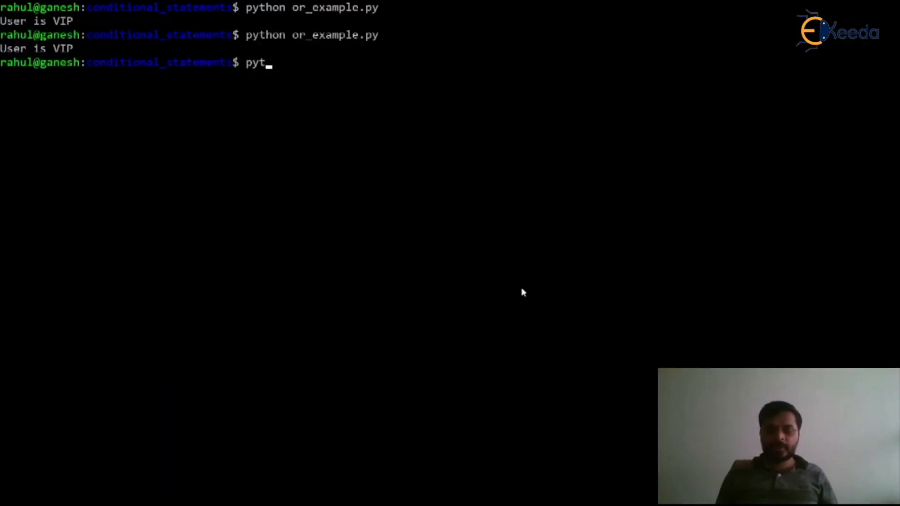
Step: Rerun python or_example.py in the terminal to get 'User is not VIP.'
key("Return")
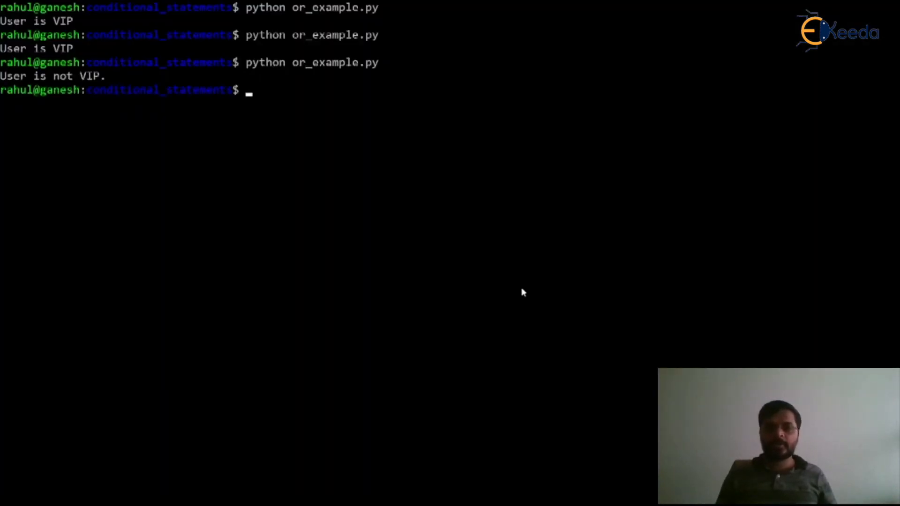
mouse_move(177, 147)
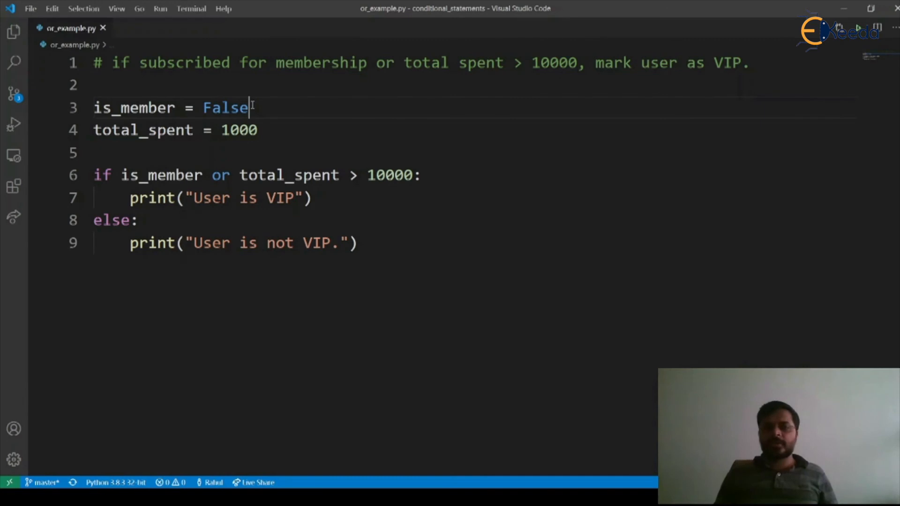
Step: Inspect the is_member value, the 1000 total_spent value and the or operator
double_click(226, 107)
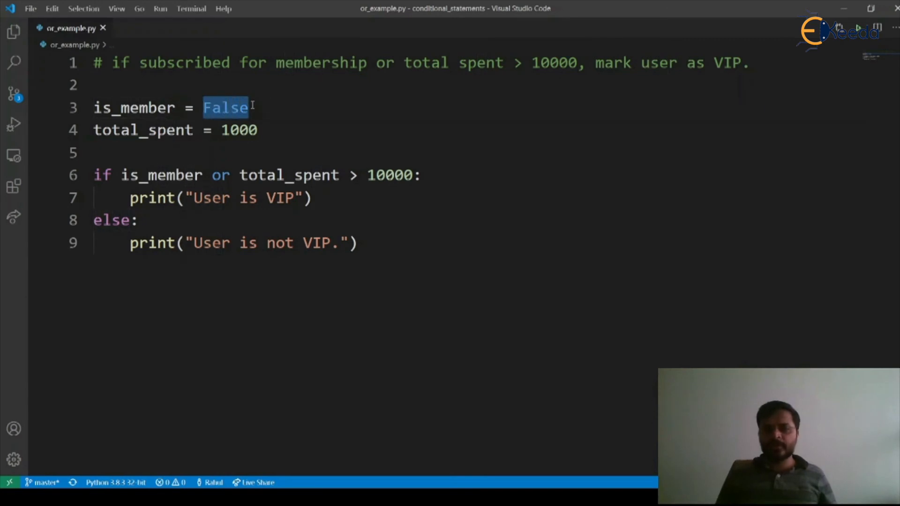
left_click(223, 130)
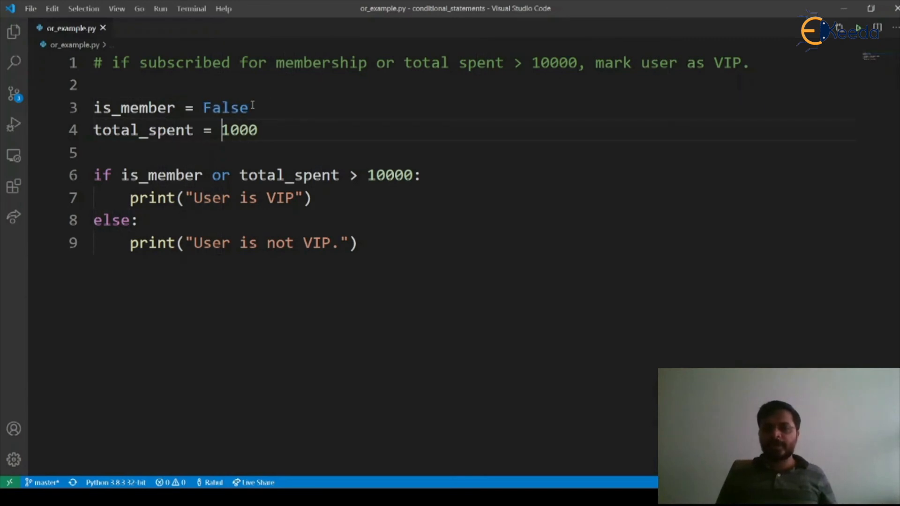
double_click(240, 130)
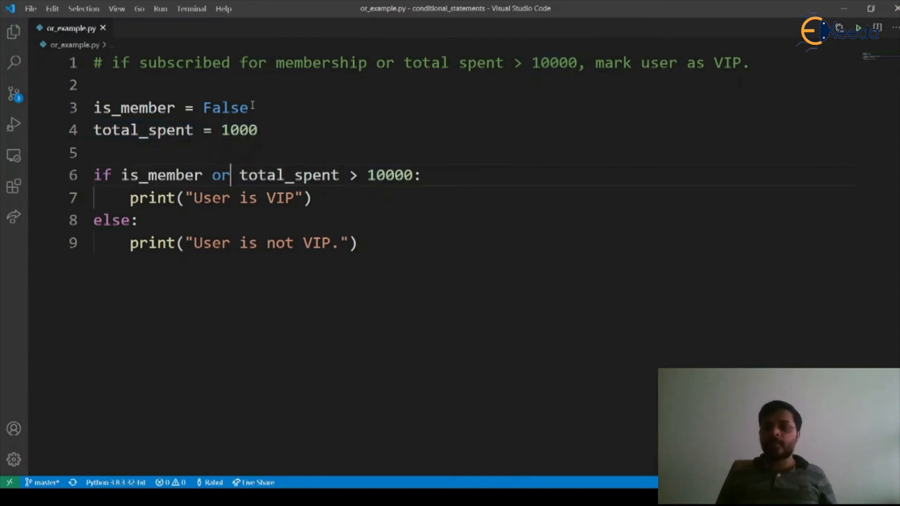
double_click(161, 175)
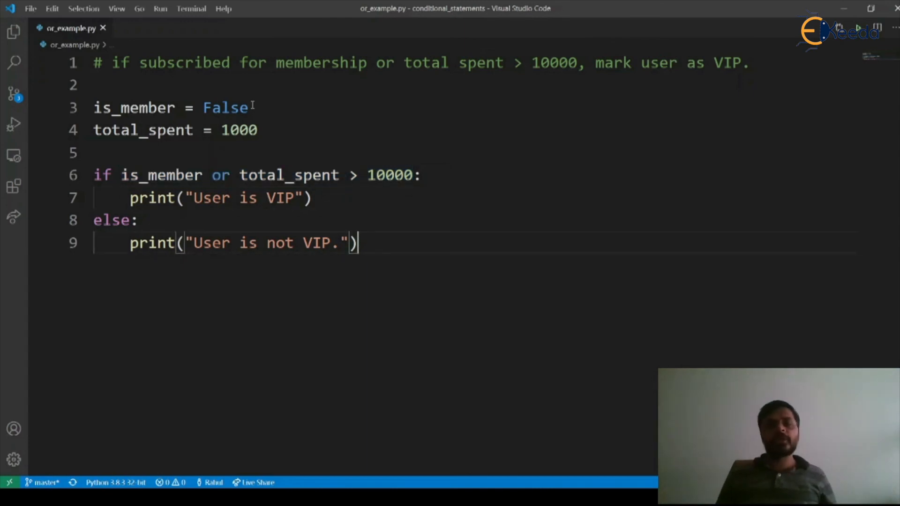
left_click(249, 108)
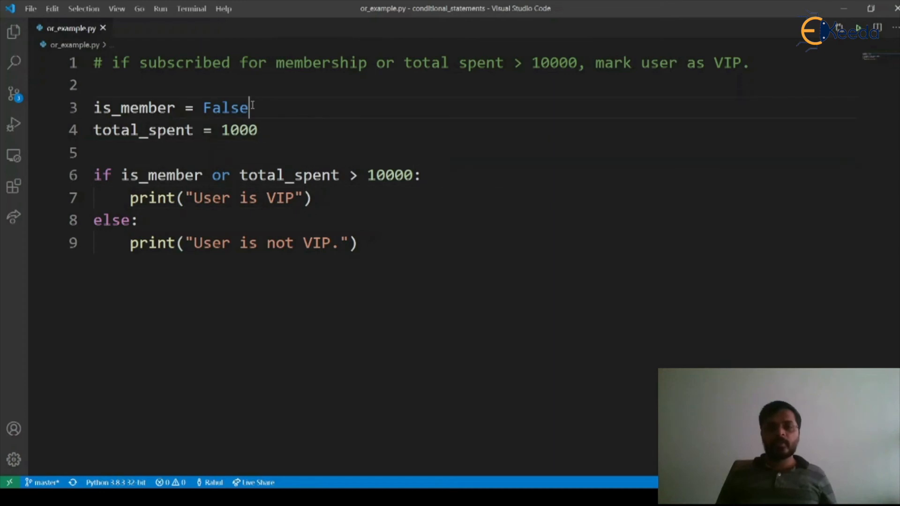
Step: Set is_member back to True and run python or_example.py again
double_click(225, 108)
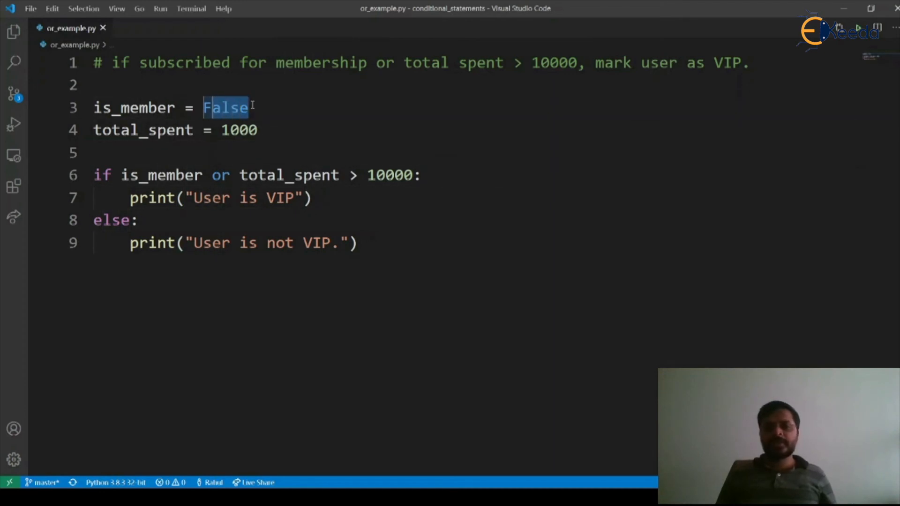
type("True")
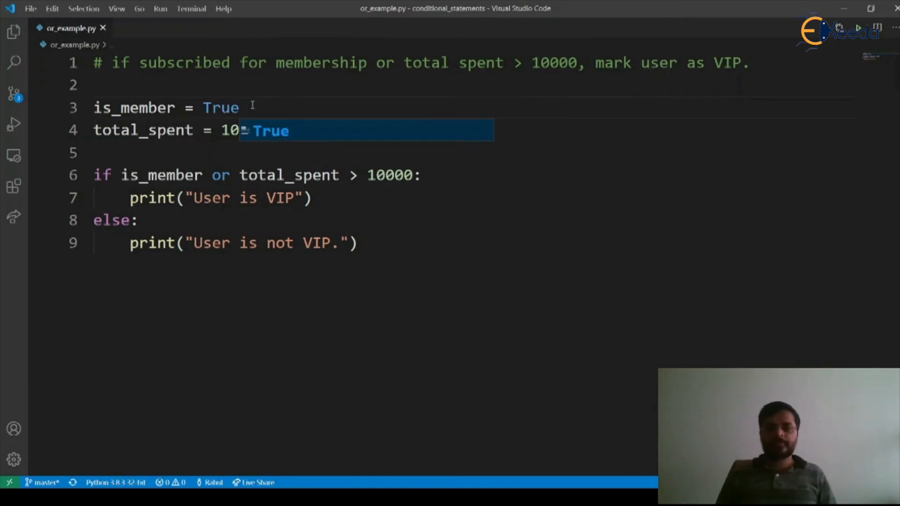
type("1000")
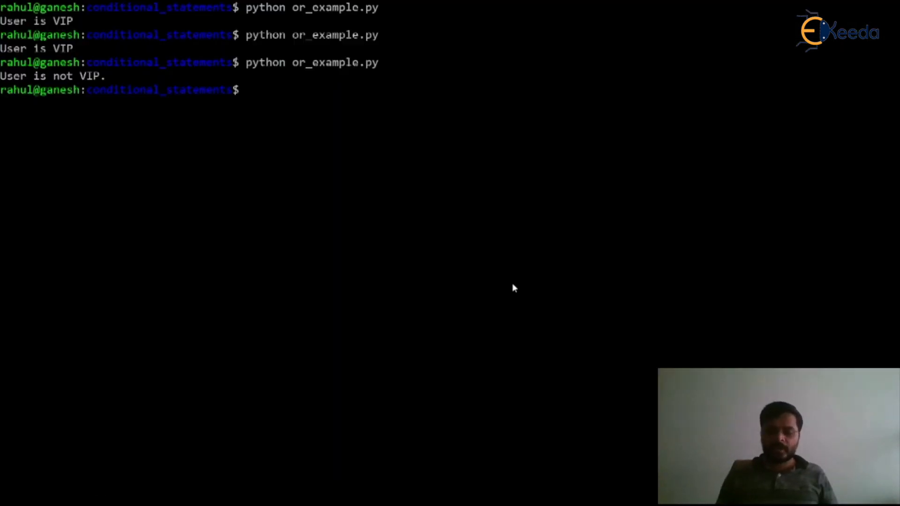
type("python or_example.py")
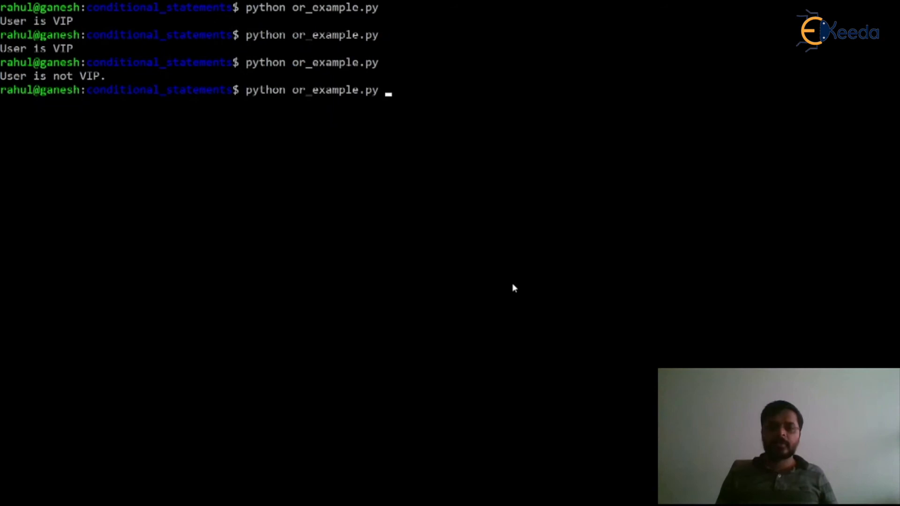
key("Return")
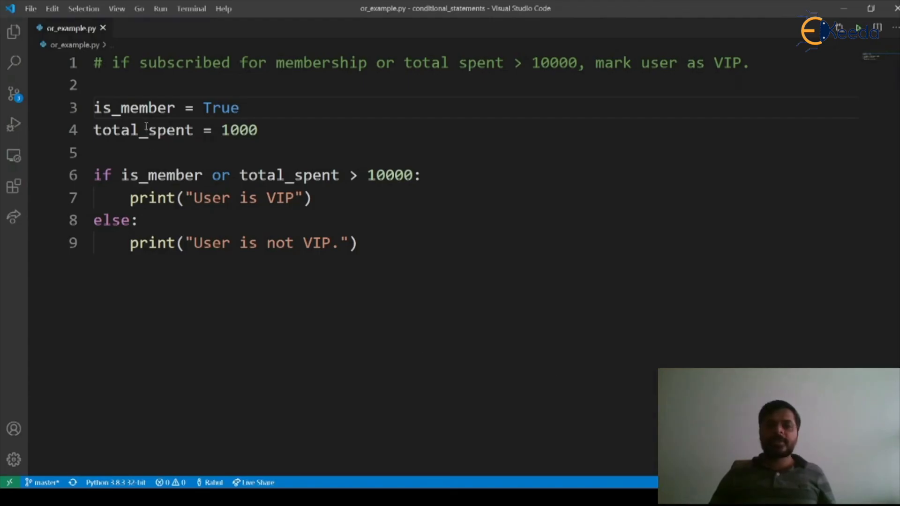
double_click(135, 107)
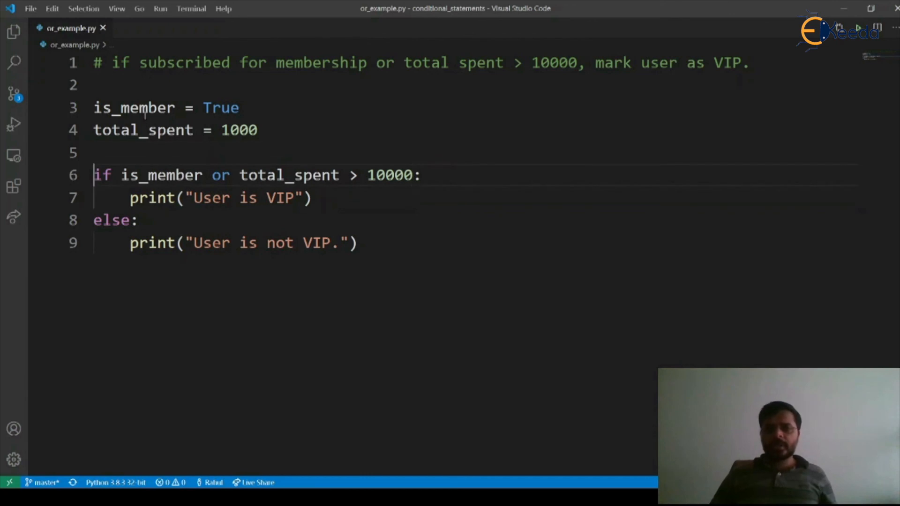
double_click(162, 175)
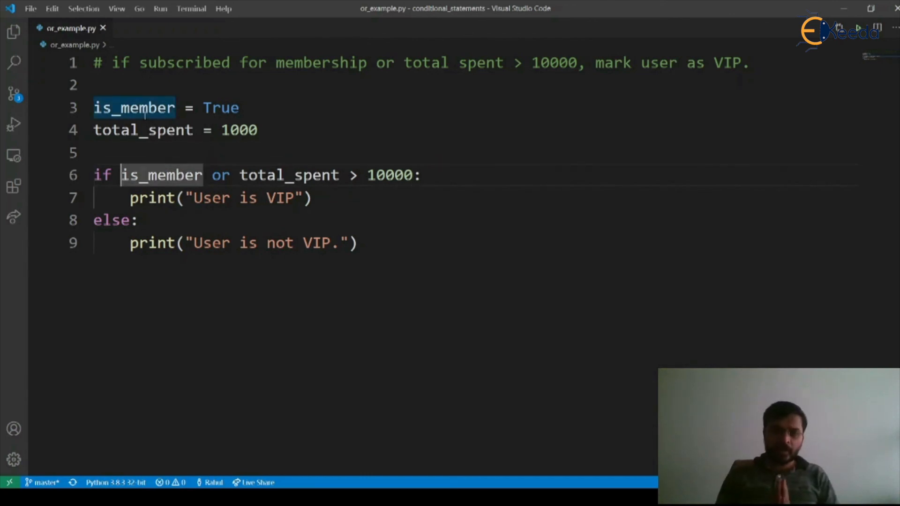